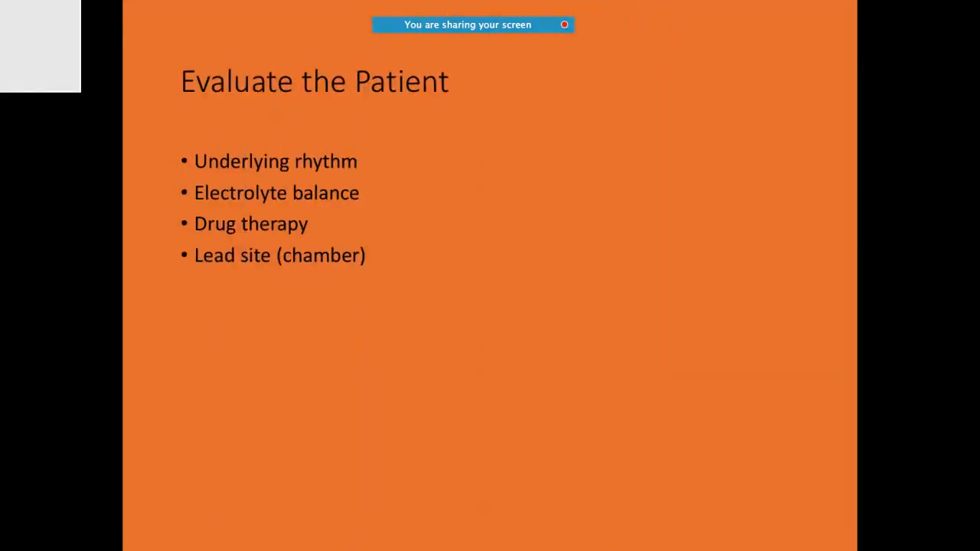
Advance to the 'What to do for failure to pace (no spikes)' slide, opening with 'Patient safety first!'.
{"action": "key", "text": "right"}
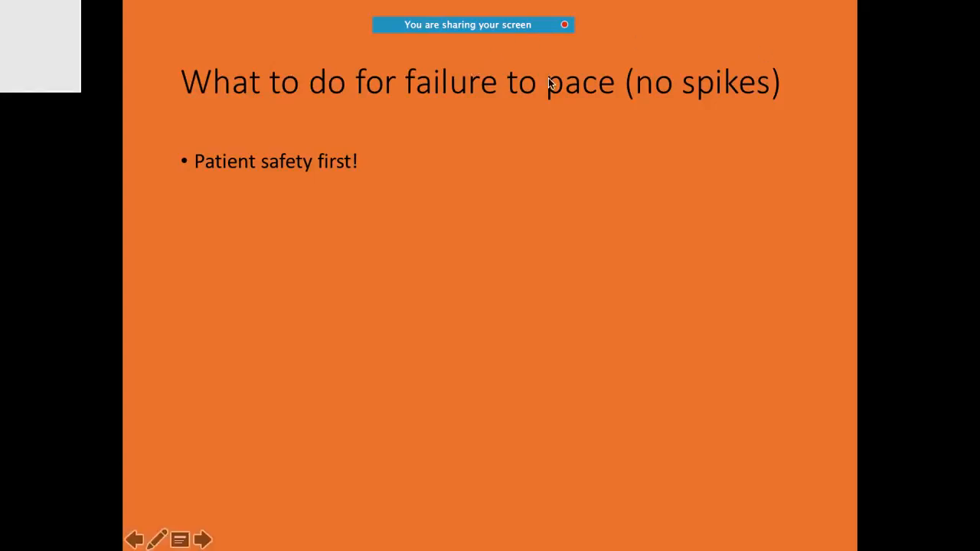
{"action": "mouse_move", "coordinate": [543, 78]}
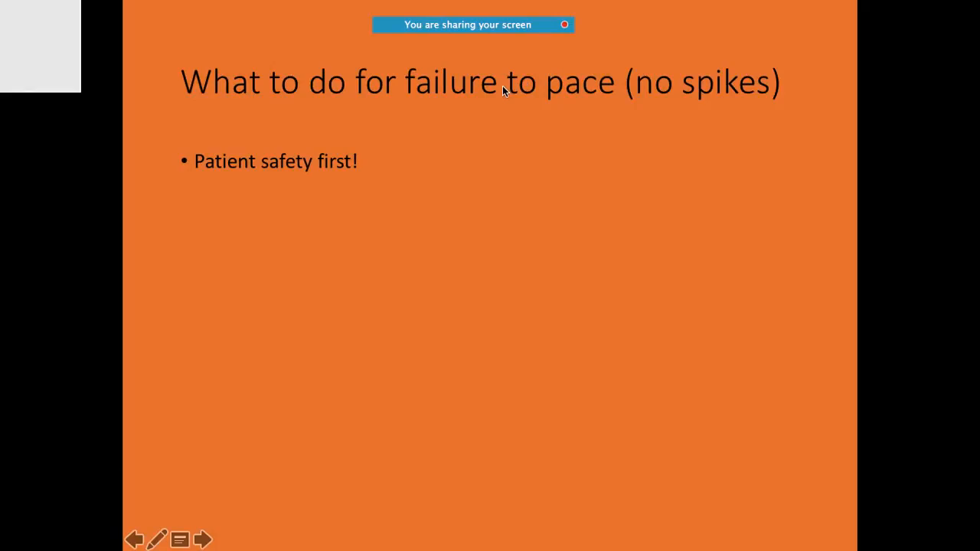
Reveal the remaining failure-to-pace remedies, then reach the Failure to Capture signs slide.
{"action": "left_click", "coordinate": [203, 539]}
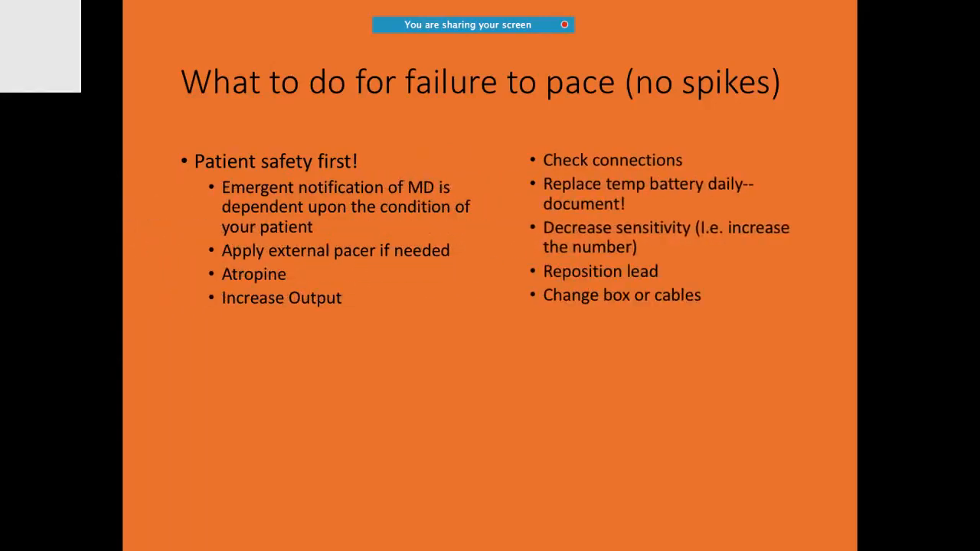
{"action": "key", "text": "Right"}
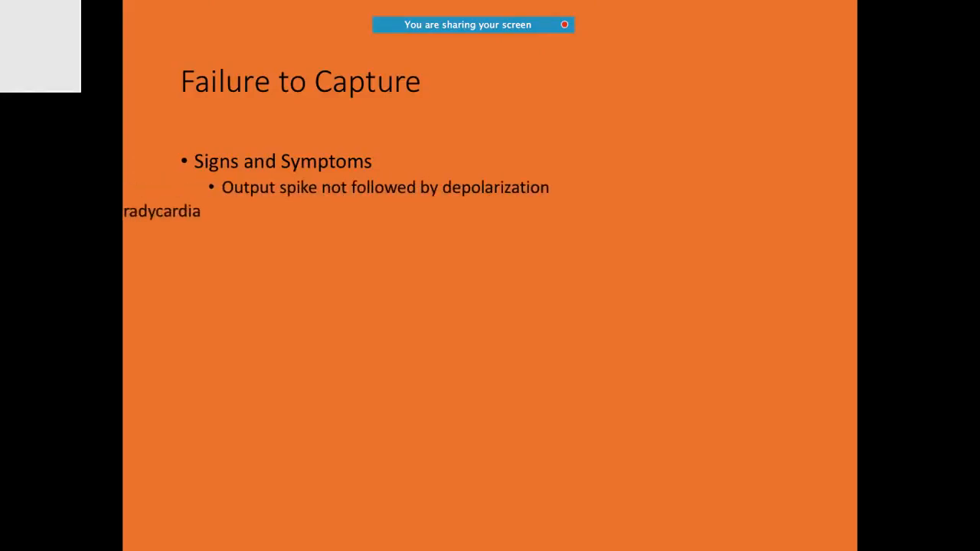
Go past the failure-to-capture ECG strip to the remedies slide, from increasing output to tightening cables.
{"action": "key", "text": "right"}
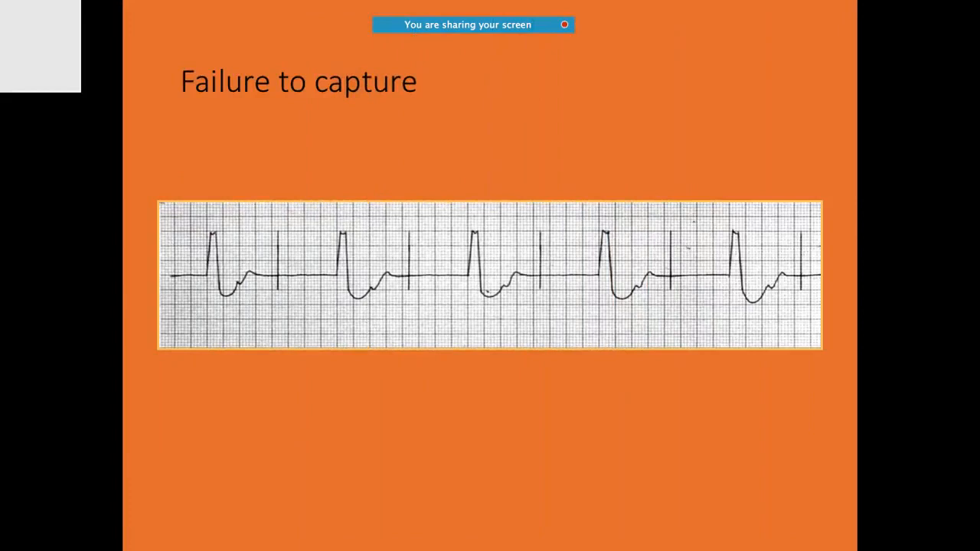
{"action": "key", "text": "Right"}
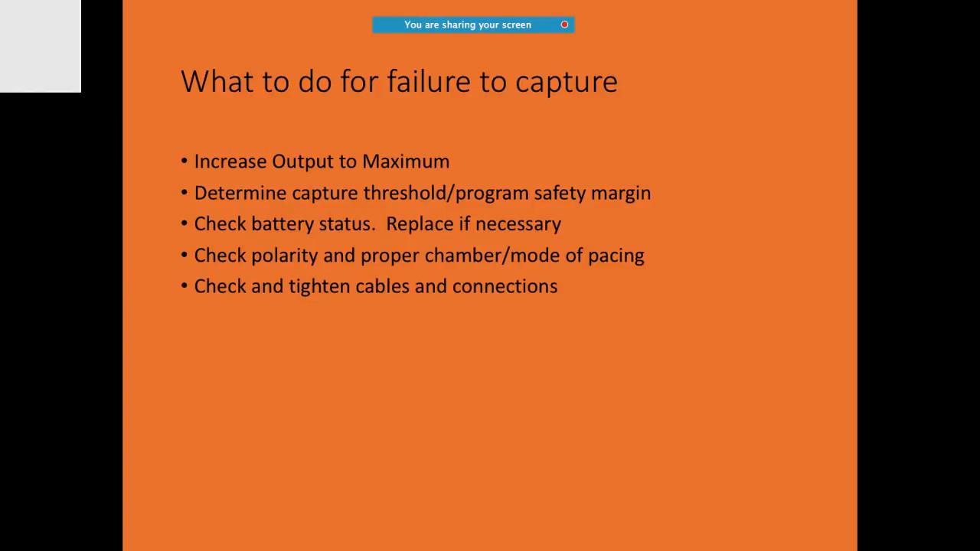
Show the Integrity AFx/Affinity loss of capture recovery and threshold test strip ending at 1.125 V.
{"action": "key", "text": "Right"}
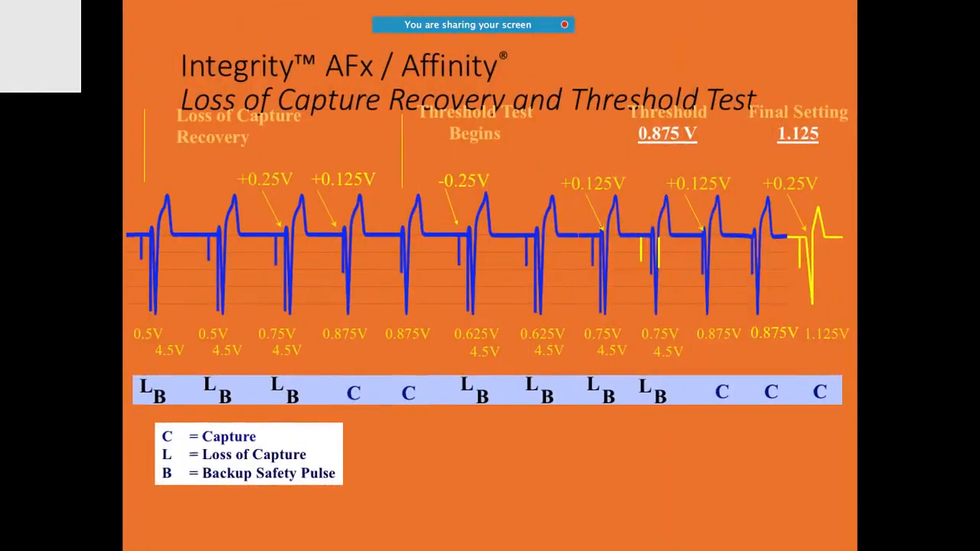
Advance past the loss-of-capture threshold test strip to the Undersensing ECG strip slide.
{"action": "key", "text": "Right"}
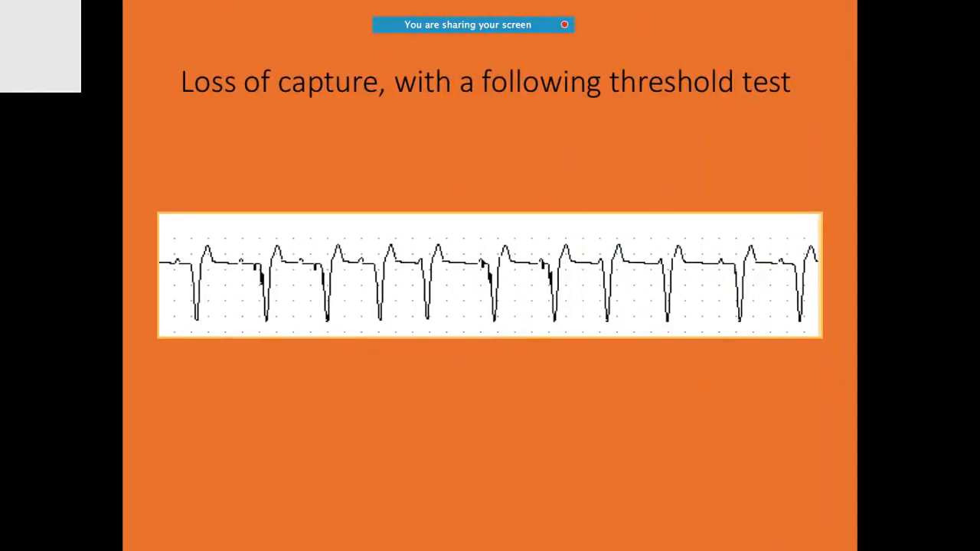
{"action": "key", "text": "Right"}
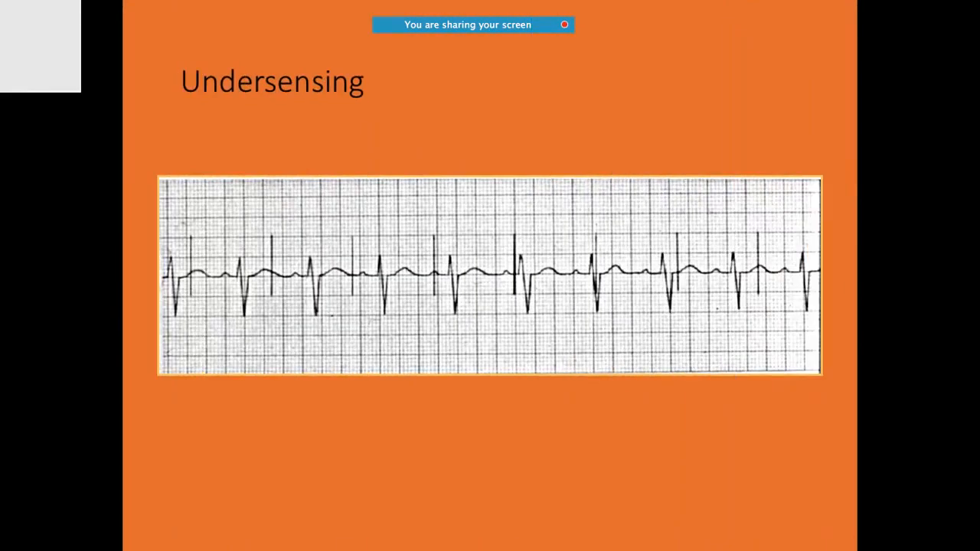
Show the Causes of Undersensing slide with patient causes and lead dislodgement, fracture, loose connection.
{"action": "key", "text": "right"}
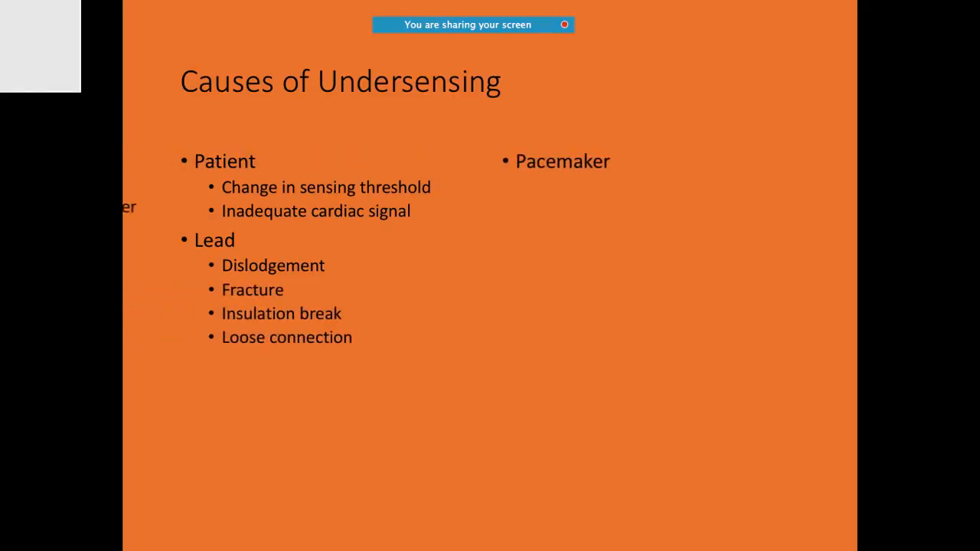
Advance from the undersensing causes to the Oversensing slide and its ECG strip.
{"action": "key", "text": "Right"}
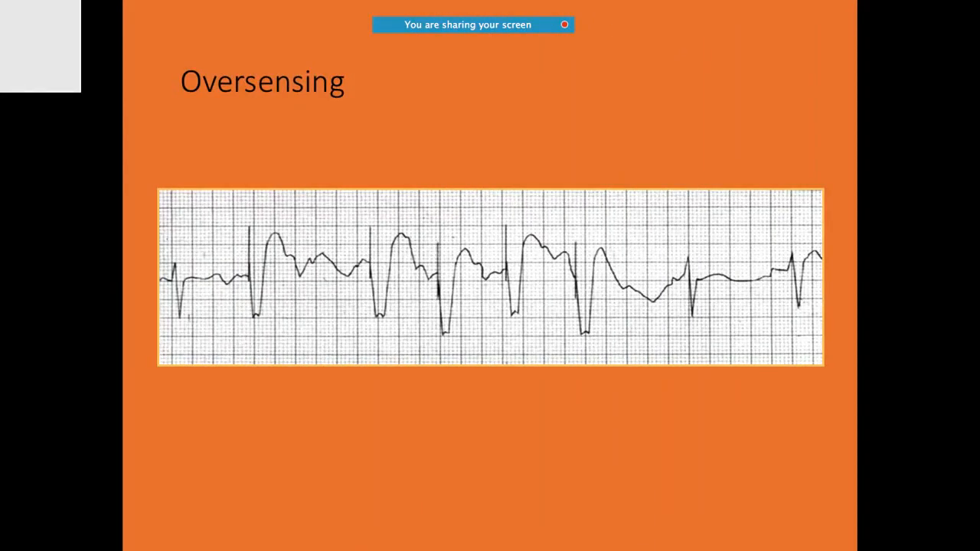
Advance past the Oversensing strip to the 'What to do' slide, title only.
{"action": "key", "text": "Right"}
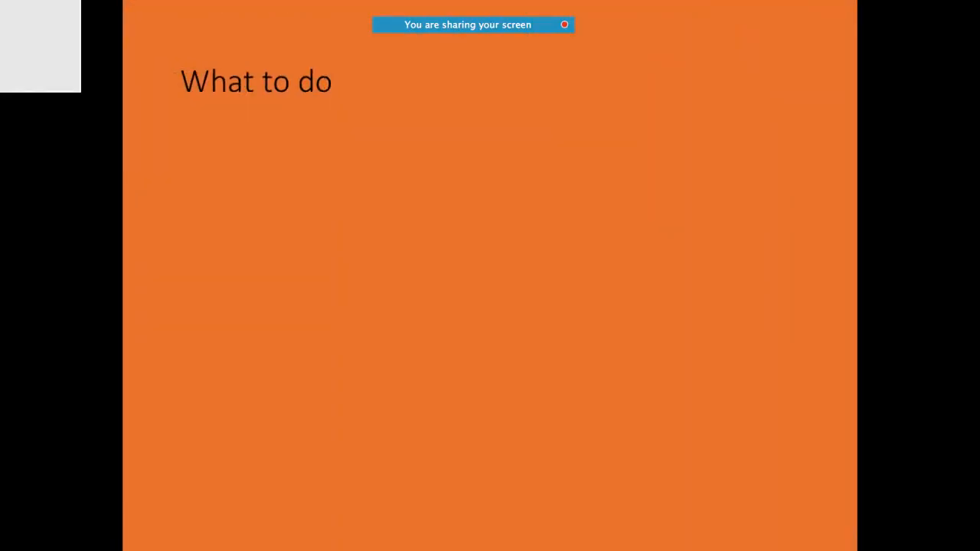
Bring in the remedy bullets, from determining the responsible lead to reducing rate, then reach the PMT strip.
{"action": "key", "text": "right"}
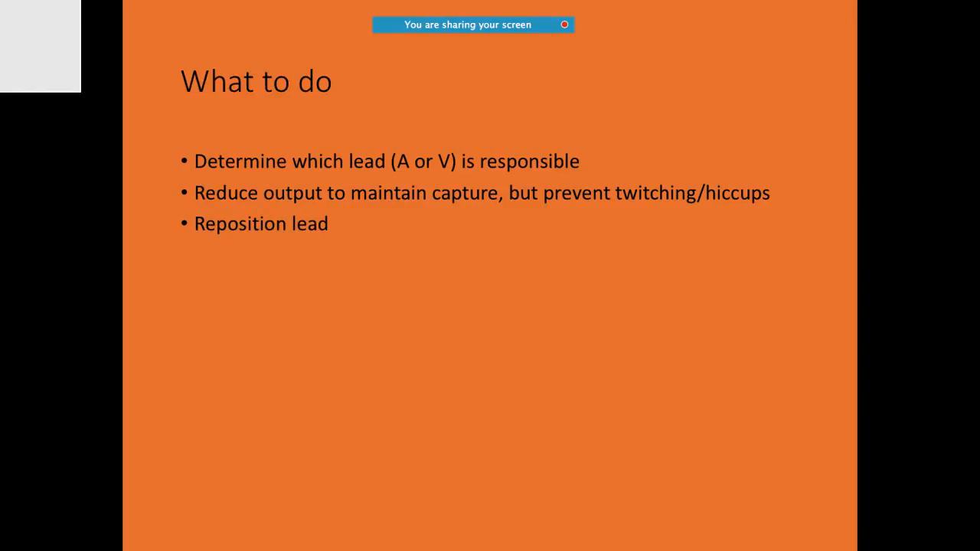
{"action": "key", "text": "right"}
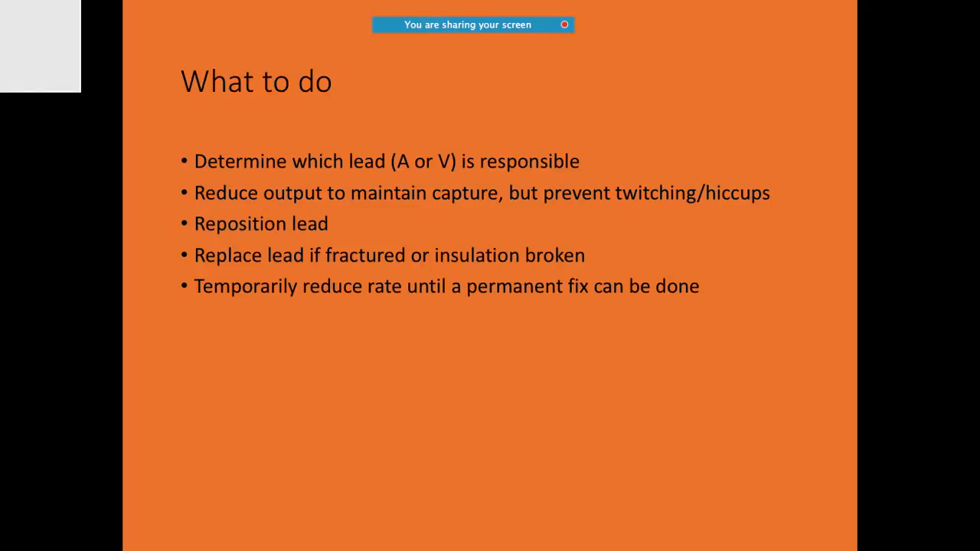
{"action": "key", "text": "Right"}
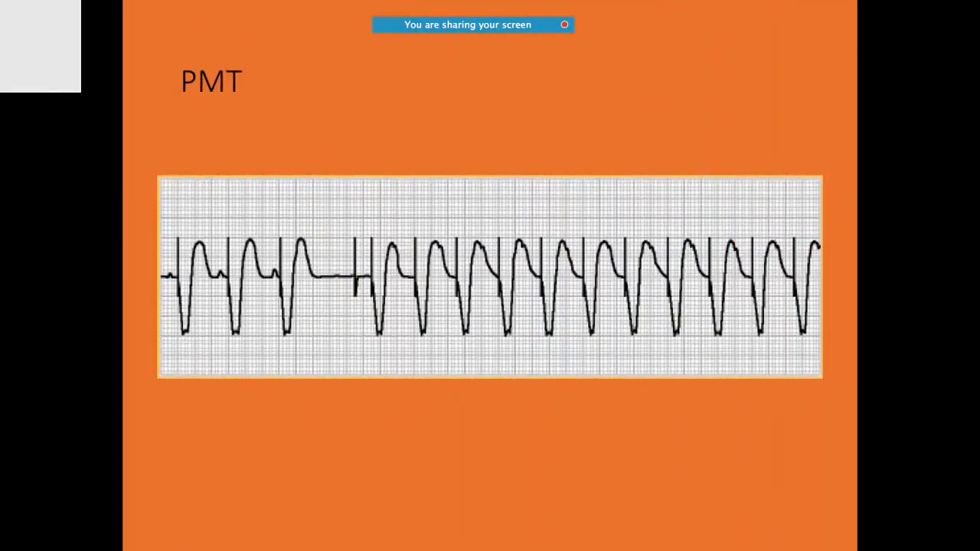
Advance past the PMT strip to the 'Last--but never Least' slide, title only.
{"action": "key", "text": "Right"}
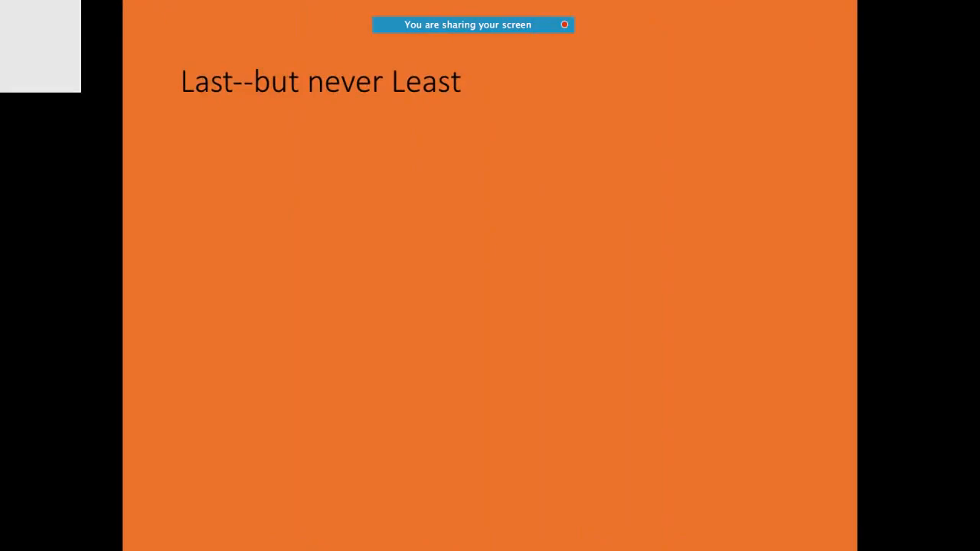